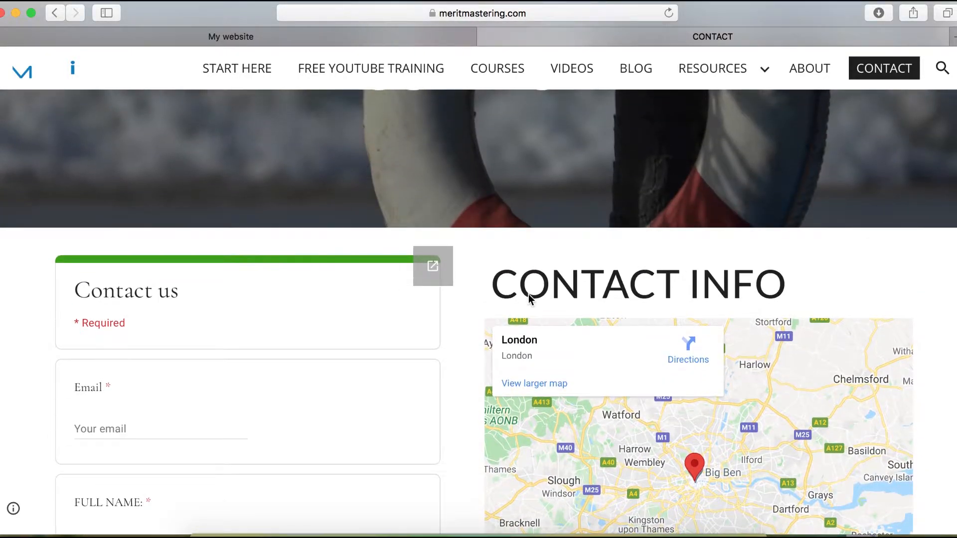
{"action": "mouse_move", "coordinate": [699, 294]}
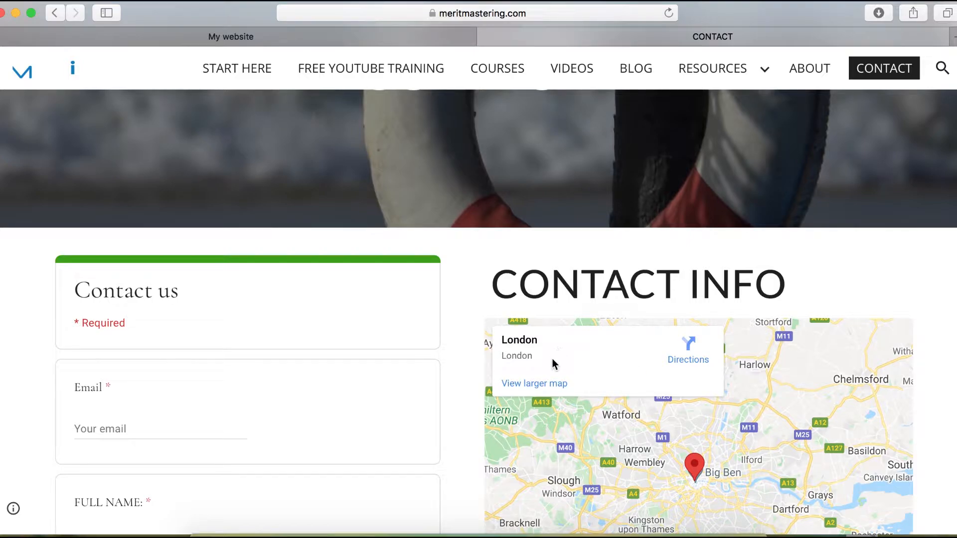
Step: Open the Select a map dialog from the Insert panel in the My website editor
{"action": "scroll", "scroll_direction": "down", "scroll_amount": 3}
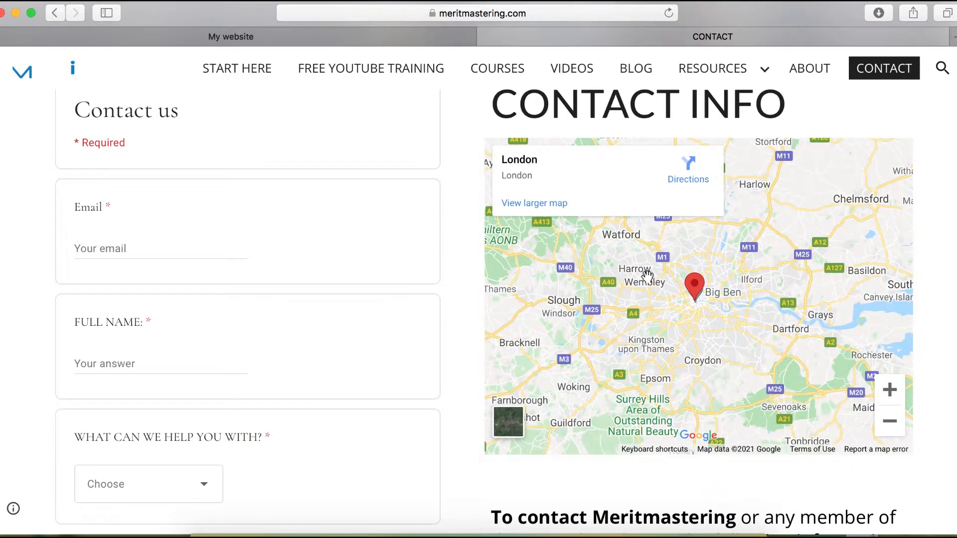
{"action": "scroll", "scroll_direction": "down", "scroll_amount": 3}
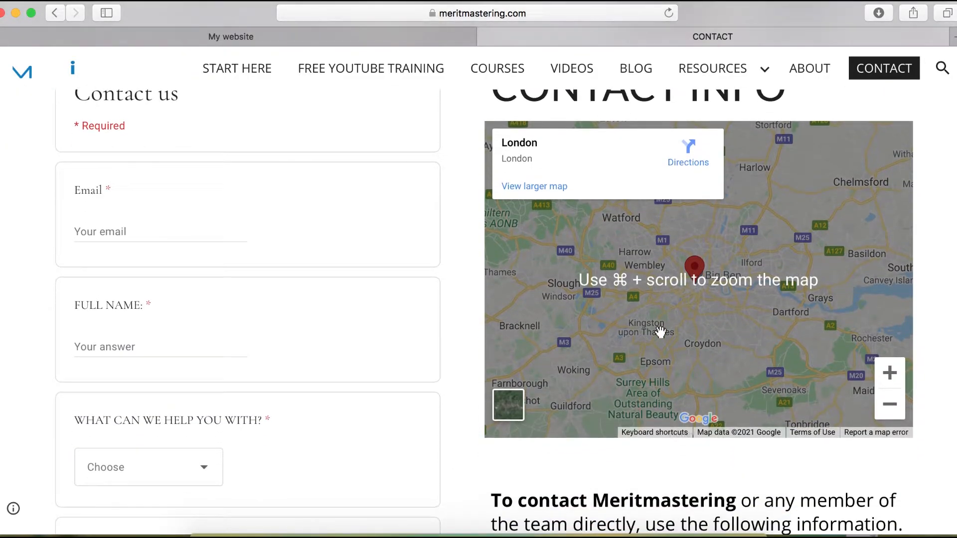
{"action": "scroll", "scroll_direction": "down", "scroll_amount": 3}
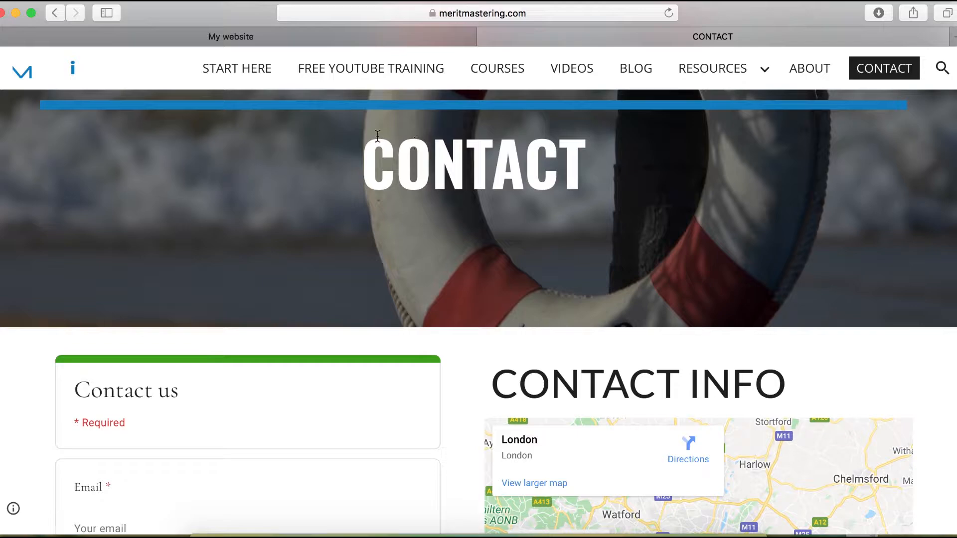
{"action": "left_click", "coordinate": [230, 37]}
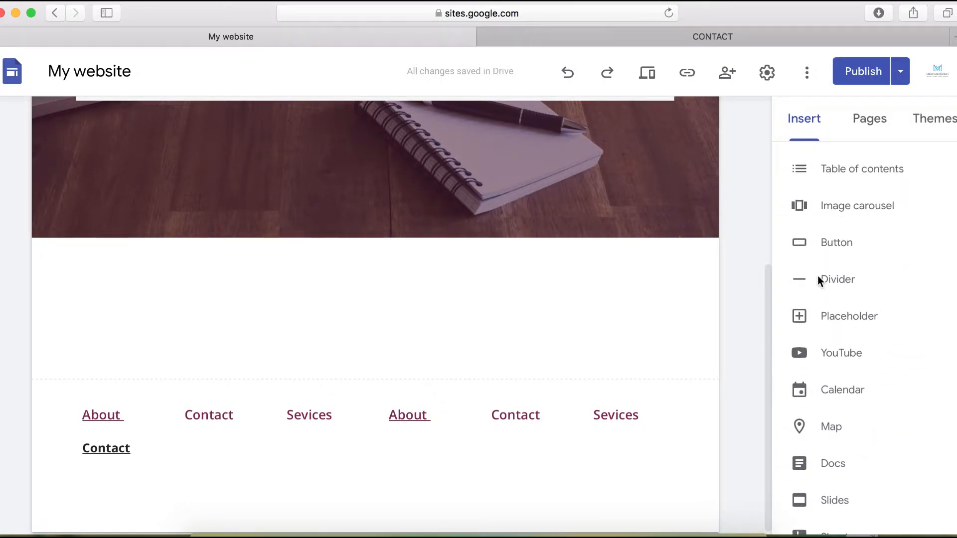
{"action": "scroll", "scroll_direction": "down", "scroll_amount": 3}
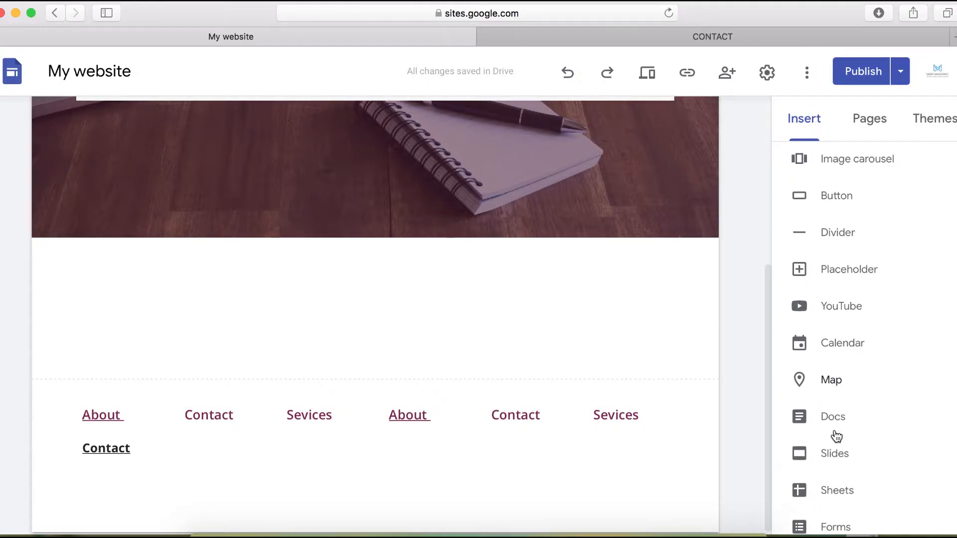
{"action": "left_click", "coordinate": [831, 379]}
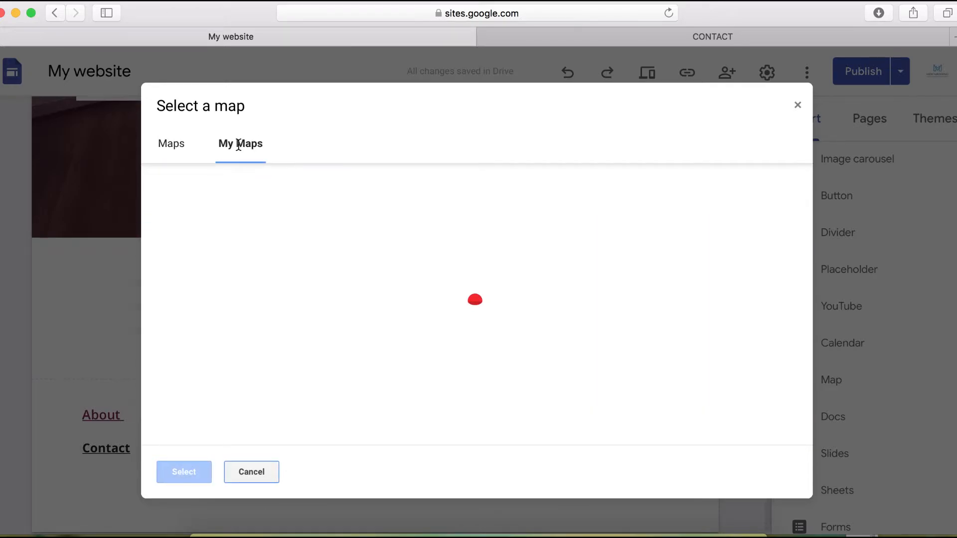
Step: Search 'lon' in the Maps tab, pick London, UK and insert that map
{"action": "left_click", "coordinate": [171, 143]}
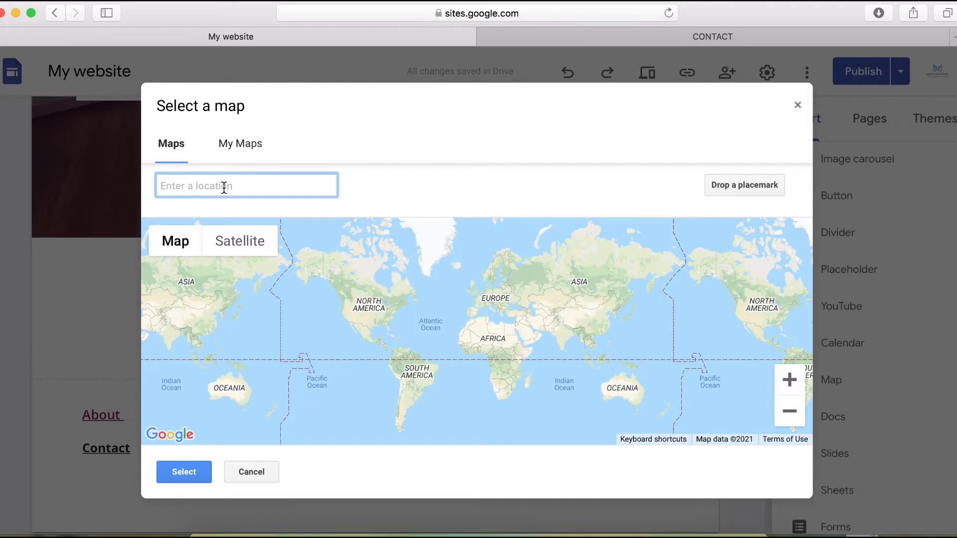
{"action": "type", "text": "london"}
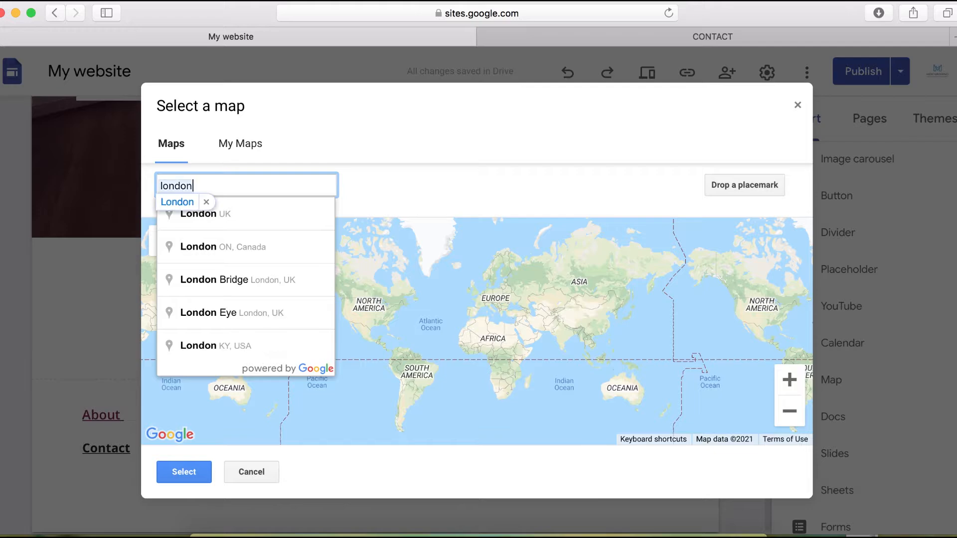
{"action": "left_click", "coordinate": [205, 213]}
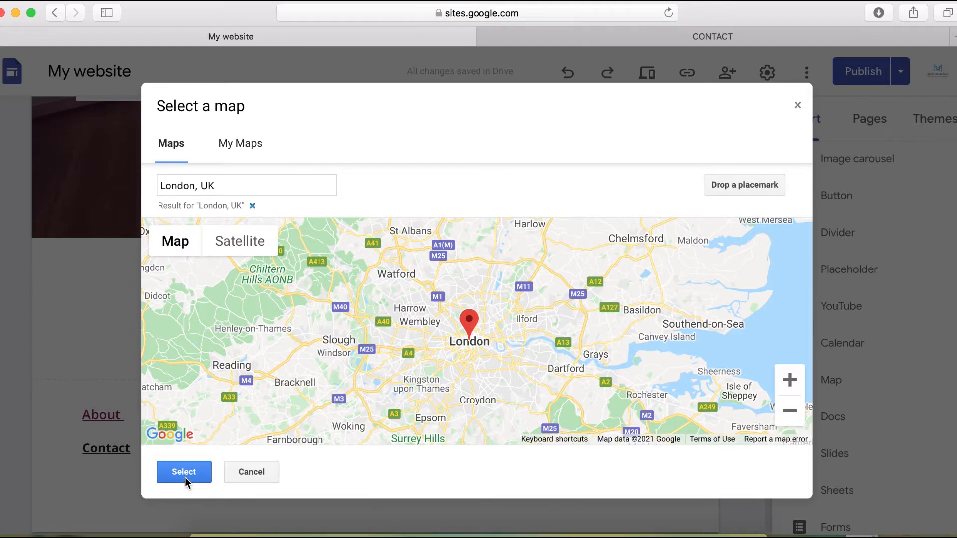
{"action": "left_click", "coordinate": [183, 472]}
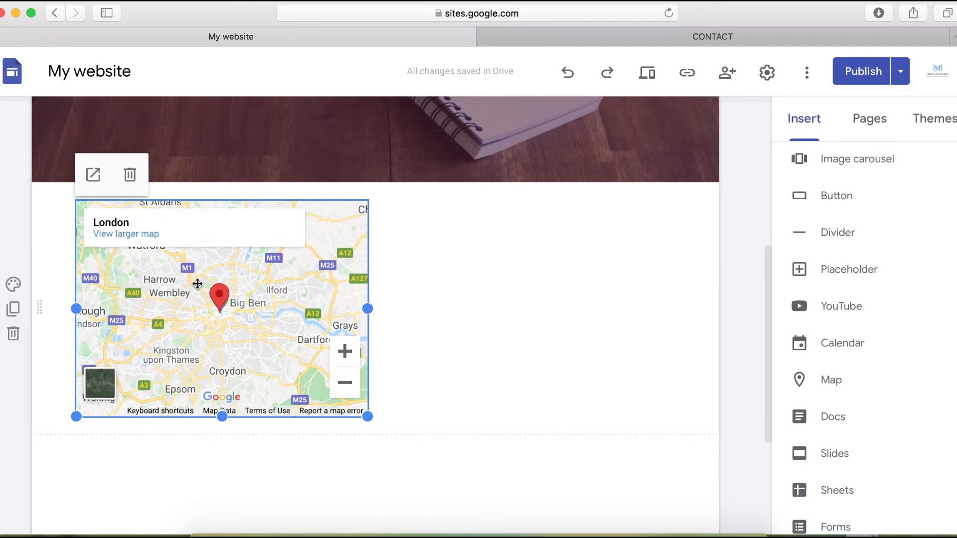
{"action": "mouse_move", "coordinate": [452, 213]}
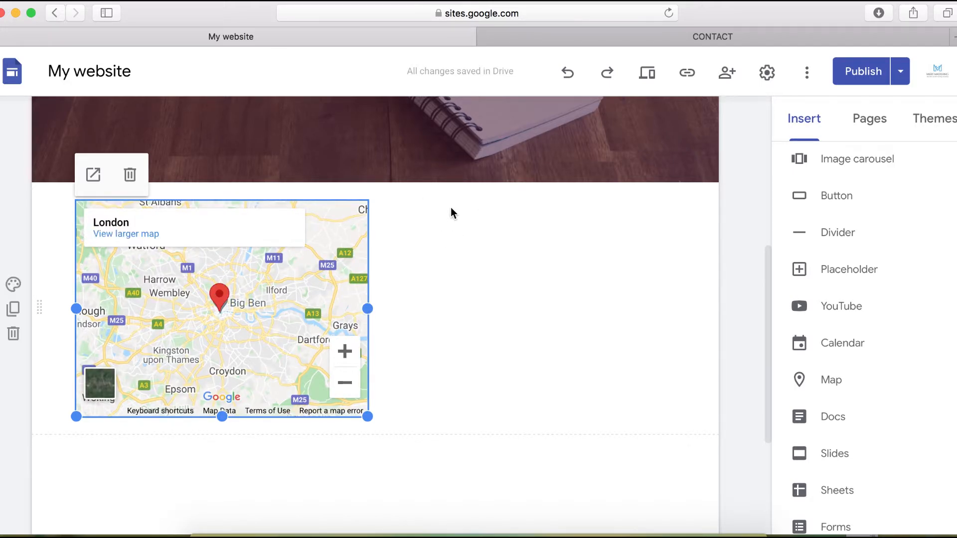
{"action": "mouse_move", "coordinate": [462, 224]}
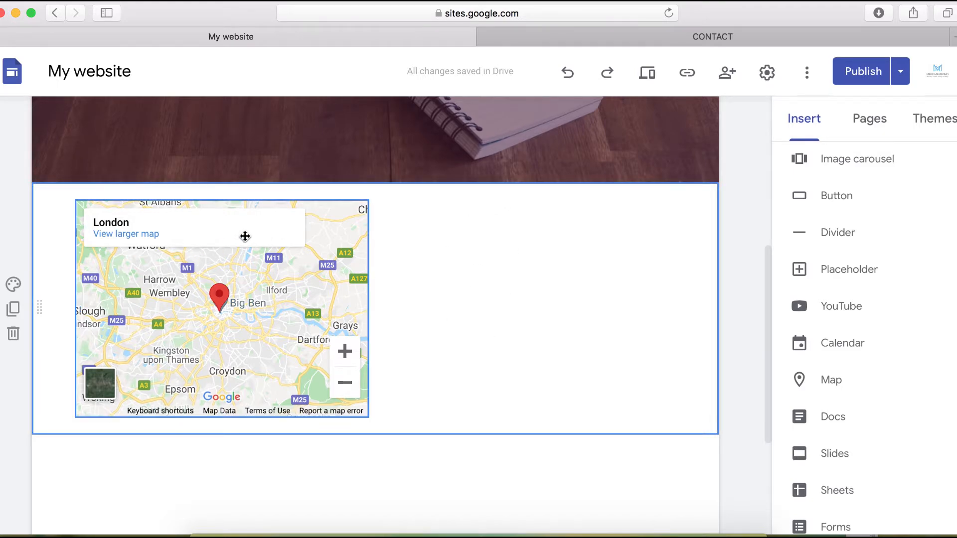
Step: Drag the London map to the right of its section, then undo to put it back left
{"action": "left_click_drag", "start_coordinate": [244, 237], "coordinate": [592, 286]}
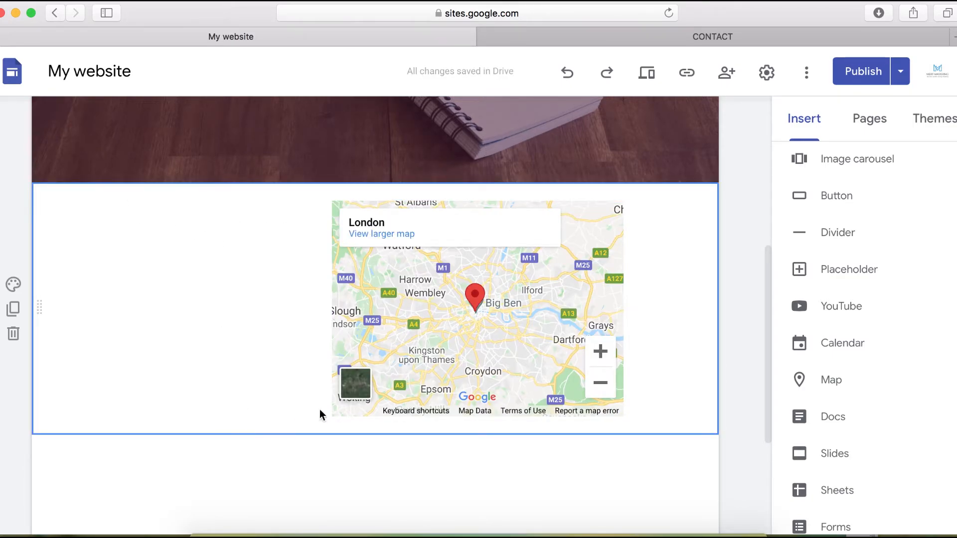
{"action": "left_click", "coordinate": [476, 304]}
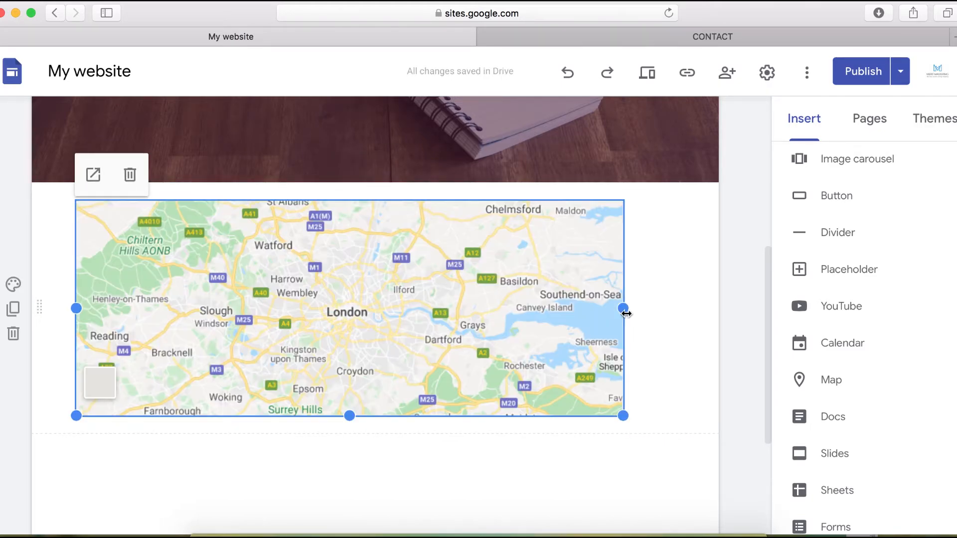
Step: Stretch the London map to the section's full width and publish the site
{"action": "left_click_drag", "start_coordinate": [622, 309], "coordinate": [732, 309]}
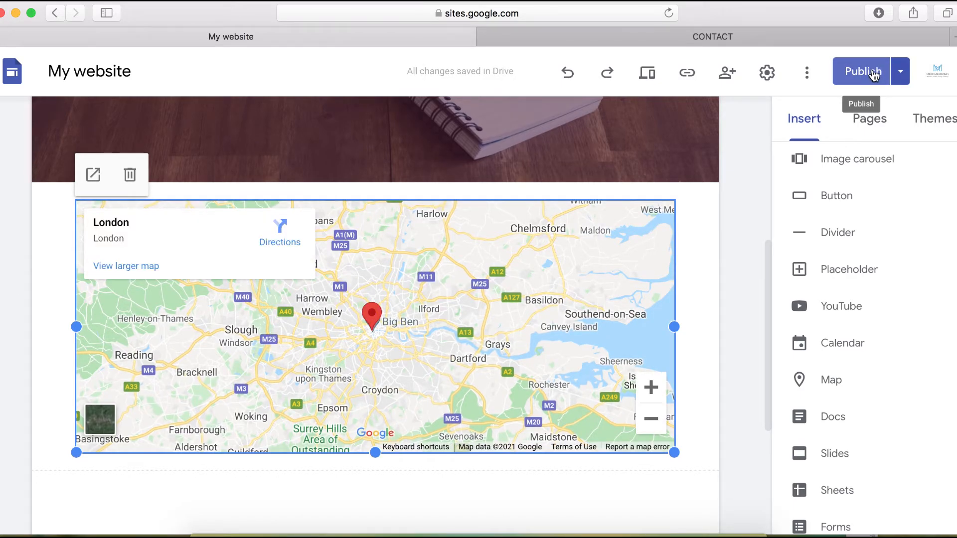
{"action": "left_click", "coordinate": [861, 70]}
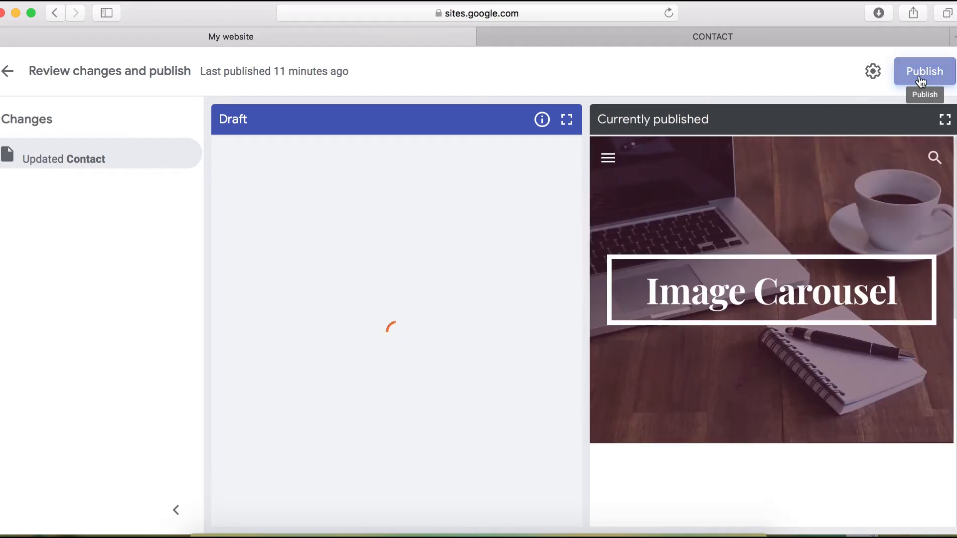
{"action": "left_click", "coordinate": [925, 72]}
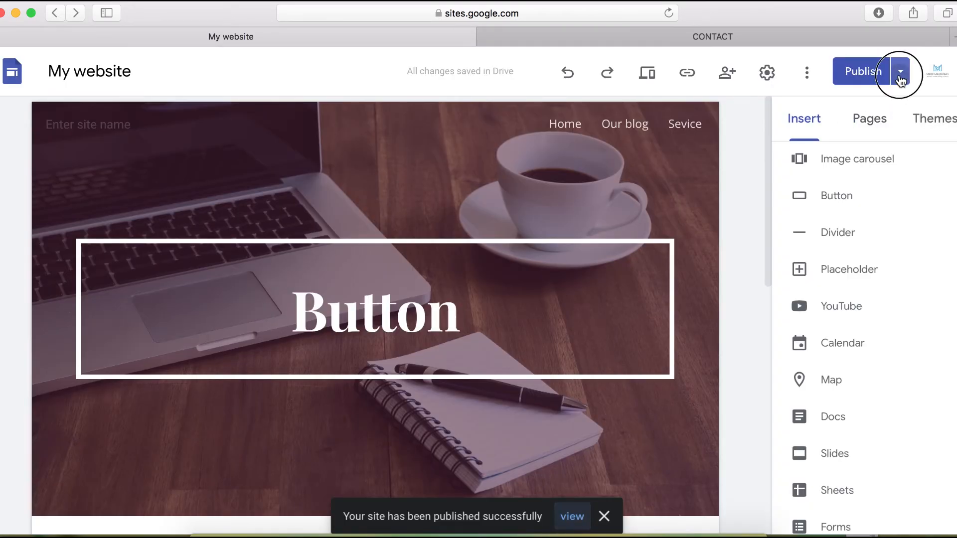